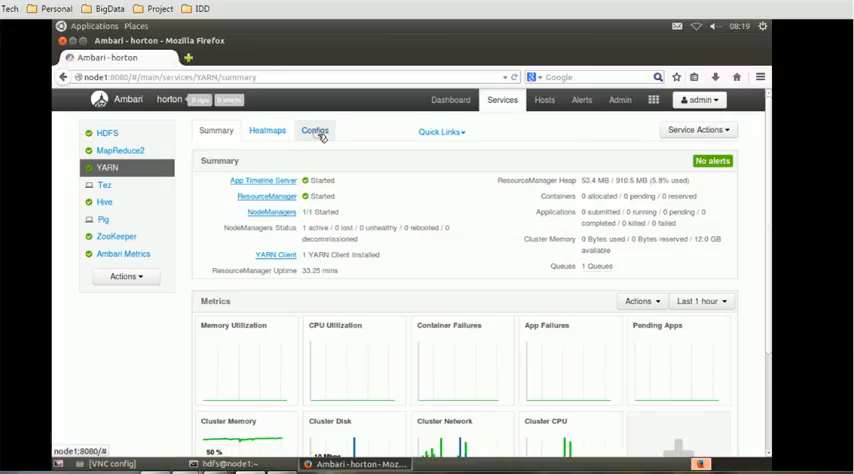
- Show the YARN Configs tab with memory container sizes and YARN Features
{"action": "left_click", "coordinate": [314, 130]}
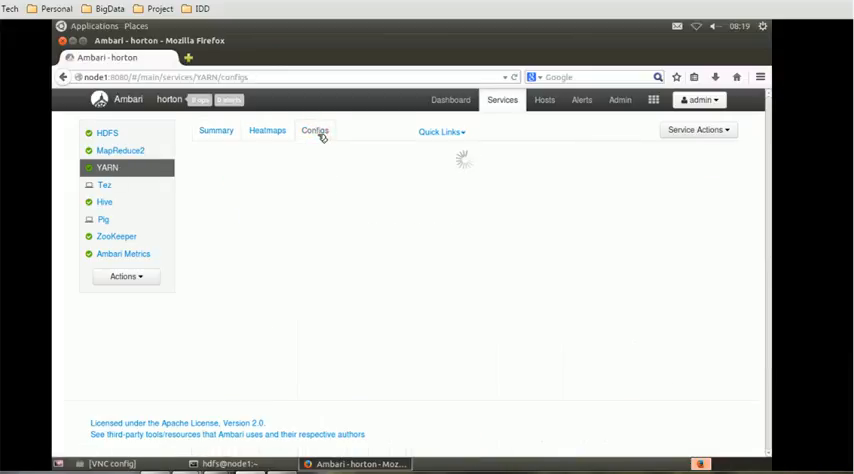
{"action": "left_click", "coordinate": [314, 130]}
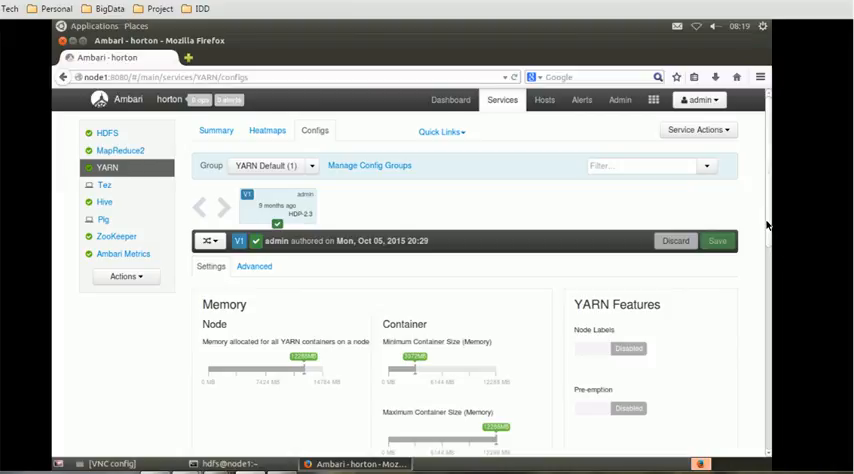
{"action": "scroll", "scroll_direction": "down", "scroll_amount": 3}
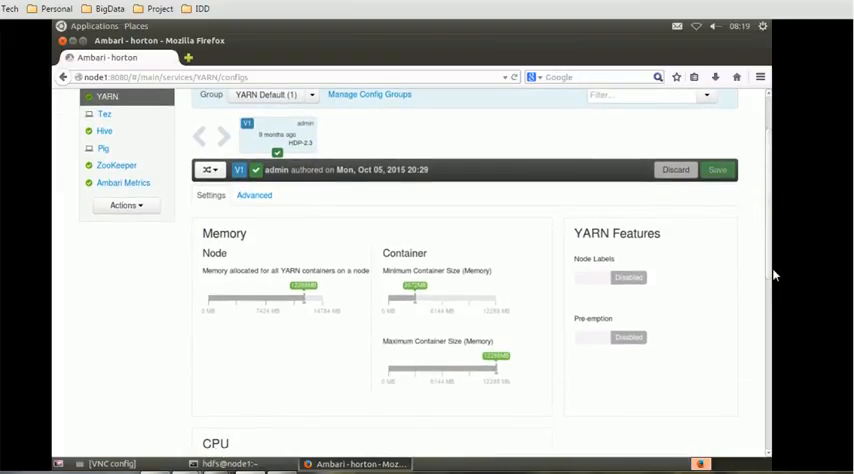
{"action": "scroll", "scroll_direction": "down", "scroll_amount": 3}
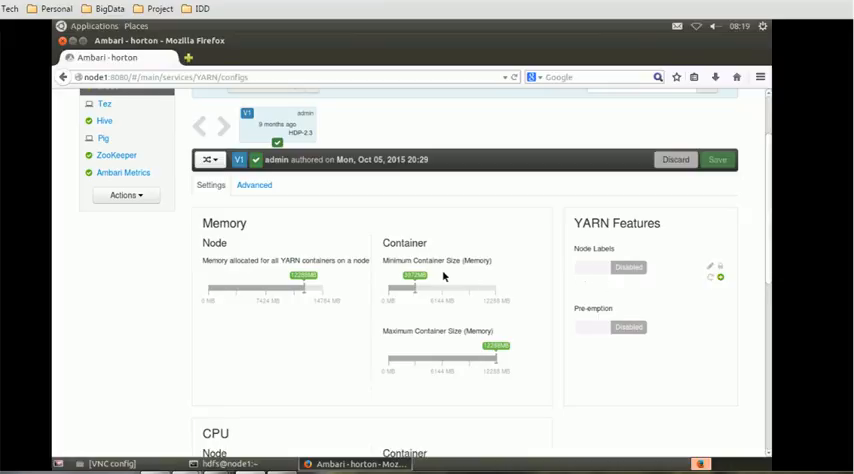
{"action": "mouse_move", "coordinate": [415, 290]}
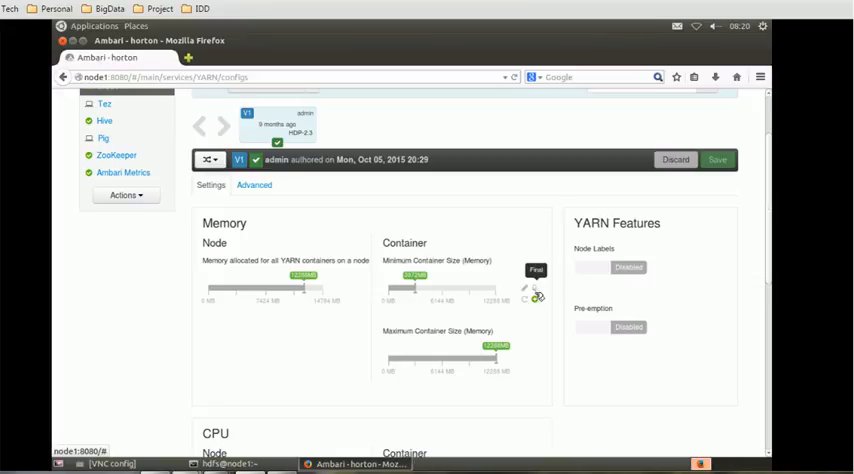
{"action": "mouse_move", "coordinate": [530, 300]}
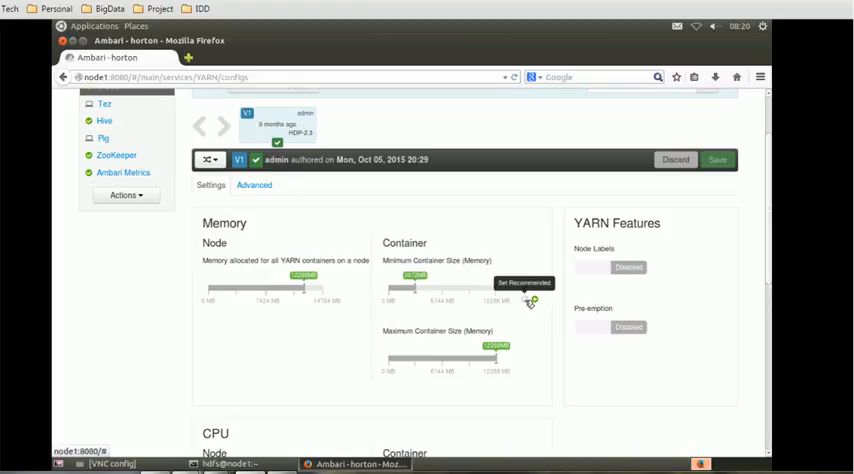
{"action": "mouse_move", "coordinate": [711, 247]}
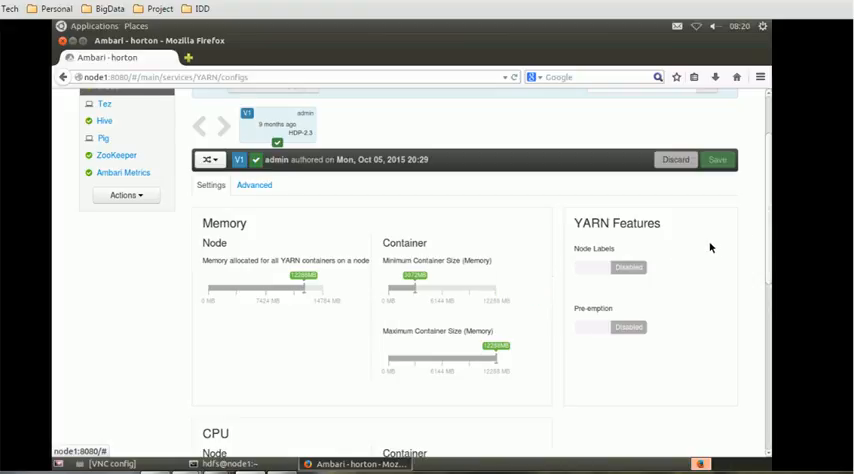
{"action": "scroll", "scroll_direction": "down", "scroll_amount": 3}
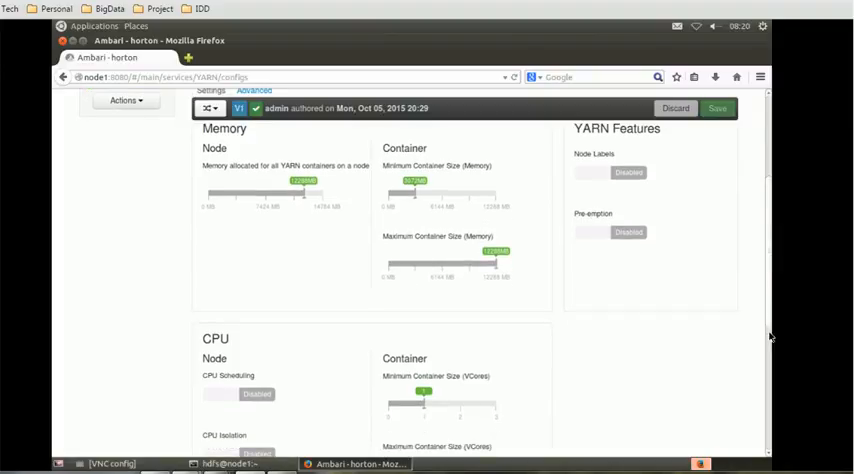
{"action": "scroll", "scroll_direction": "down", "scroll_amount": 3}
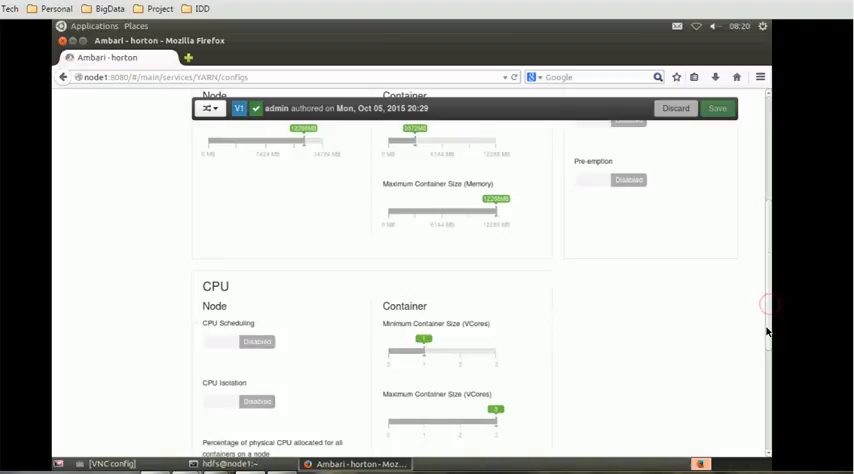
{"action": "scroll", "scroll_direction": "down", "scroll_amount": 3}
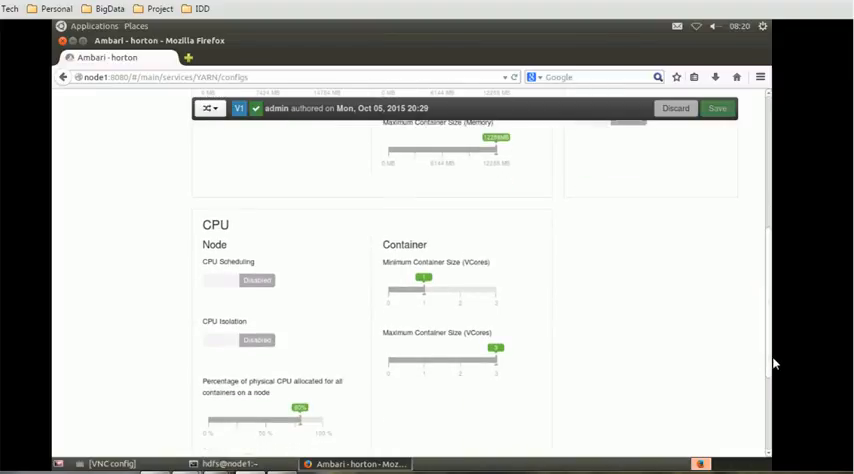
{"action": "mouse_move", "coordinate": [778, 337]}
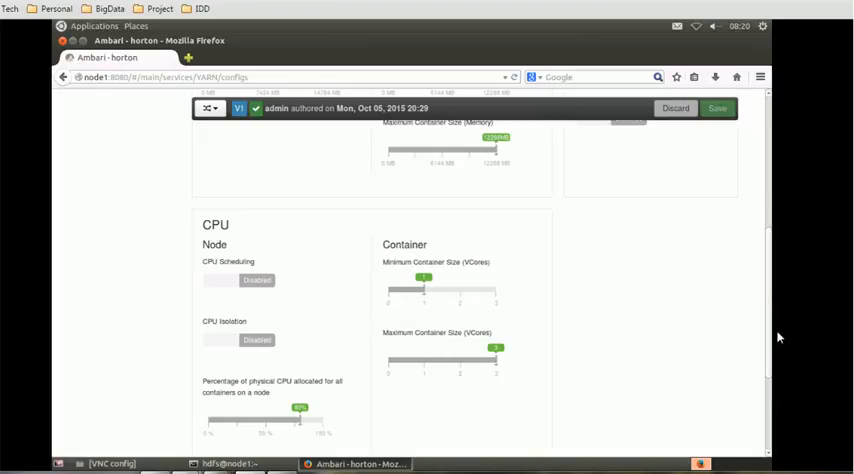
{"action": "mouse_move", "coordinate": [770, 243]}
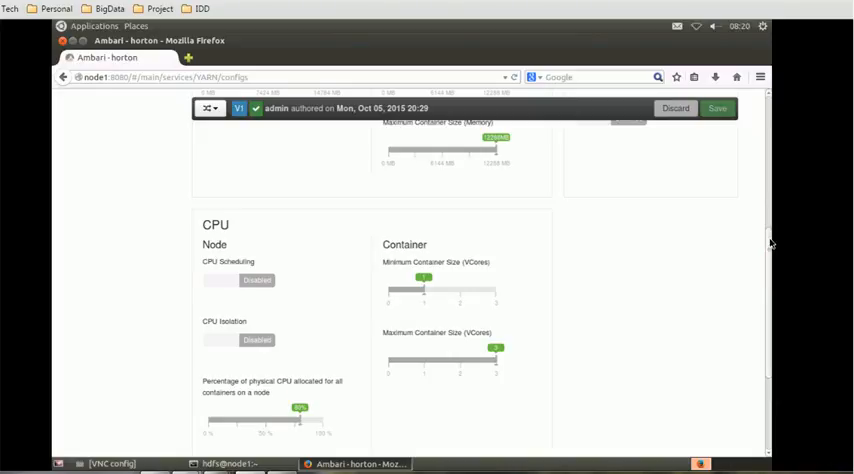
{"action": "scroll", "scroll_direction": "up", "scroll_amount": 3}
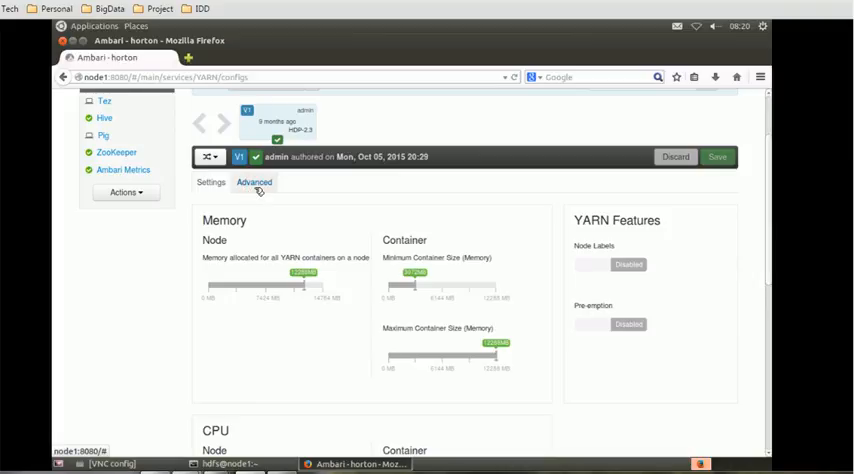
- Show the YARN Advanced tab and scroll to the Resource Manager and Node Manager properties
{"action": "left_click", "coordinate": [254, 182]}
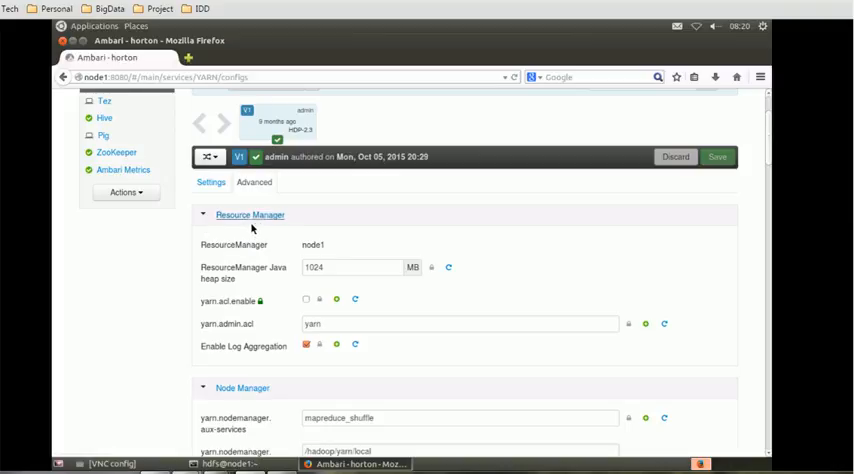
{"action": "mouse_move", "coordinate": [748, 307]}
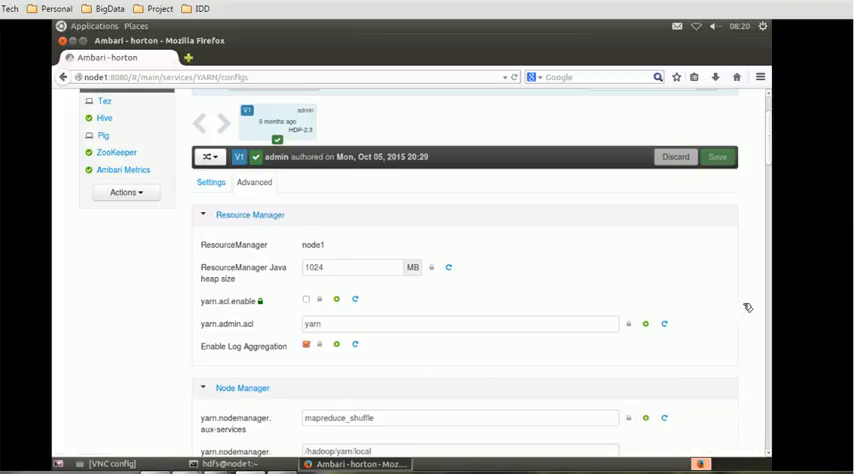
{"action": "mouse_move", "coordinate": [773, 157]}
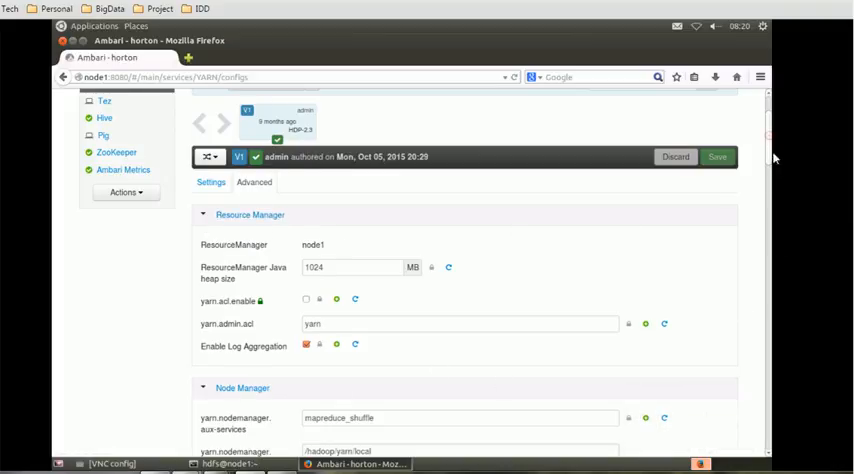
{"action": "scroll", "scroll_direction": "down", "scroll_amount": 3}
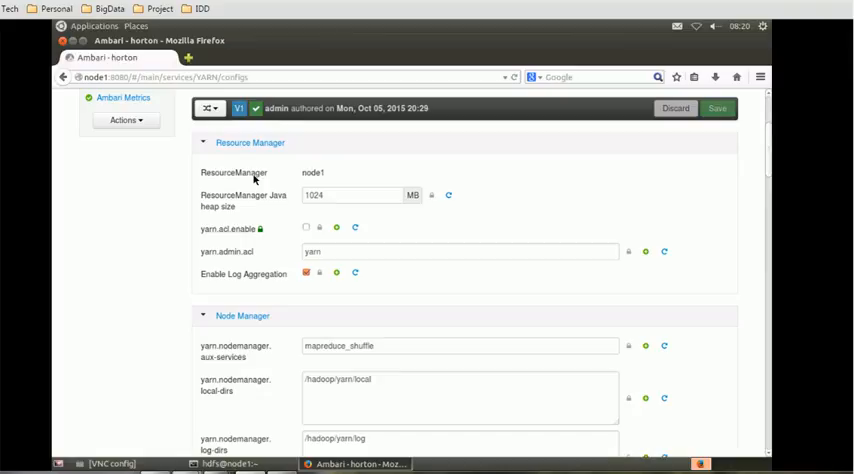
{"action": "mouse_move", "coordinate": [333, 183]}
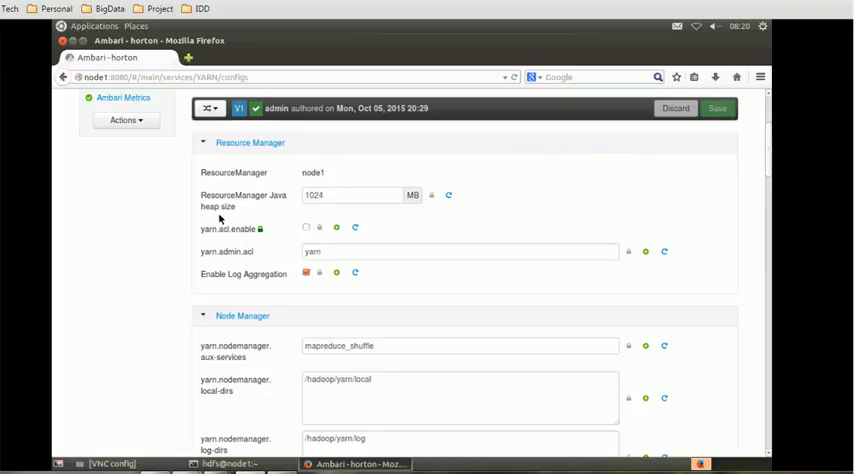
{"action": "mouse_move", "coordinate": [343, 204]}
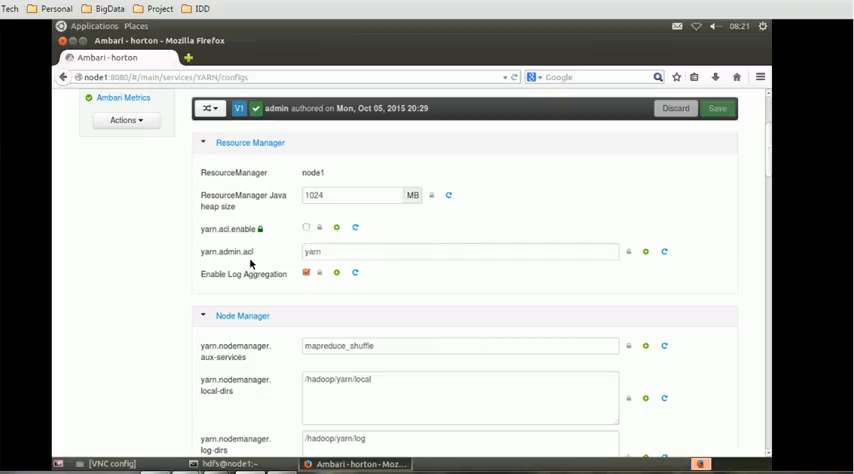
{"action": "mouse_move", "coordinate": [330, 251]}
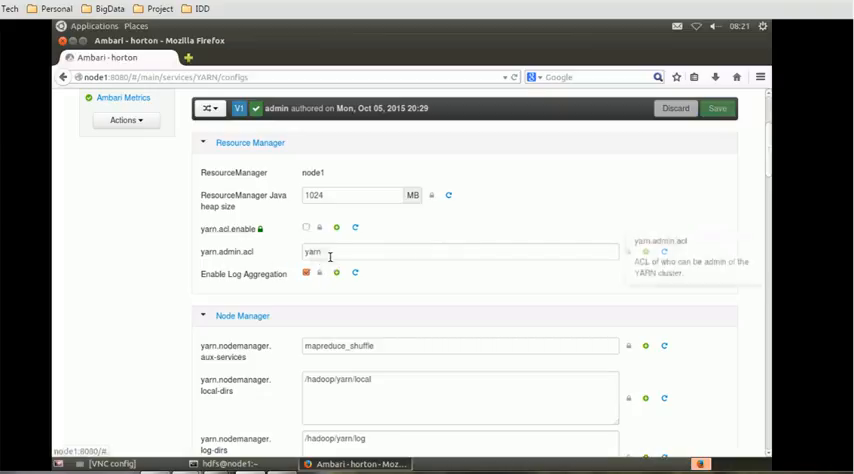
{"action": "mouse_move", "coordinate": [294, 291]}
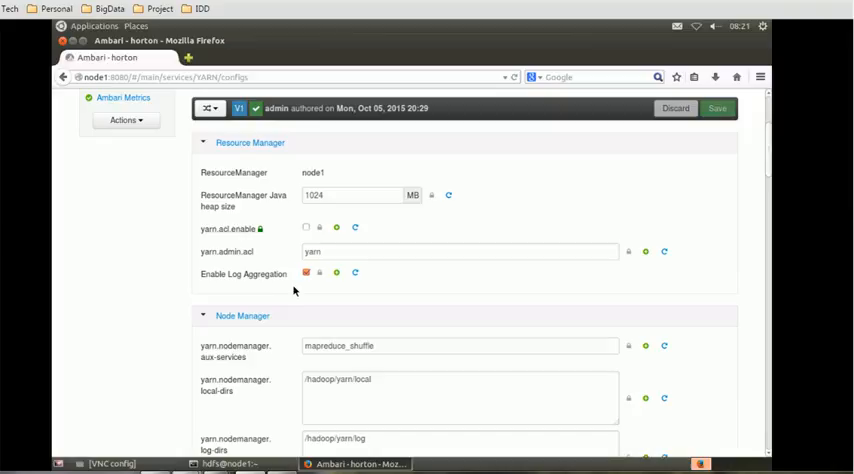
{"action": "mouse_move", "coordinate": [797, 178]}
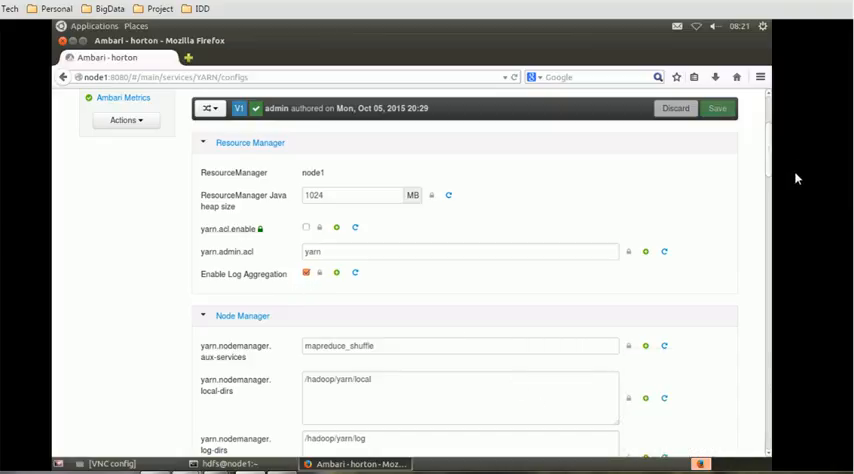
{"action": "scroll", "scroll_direction": "down", "scroll_amount": 3}
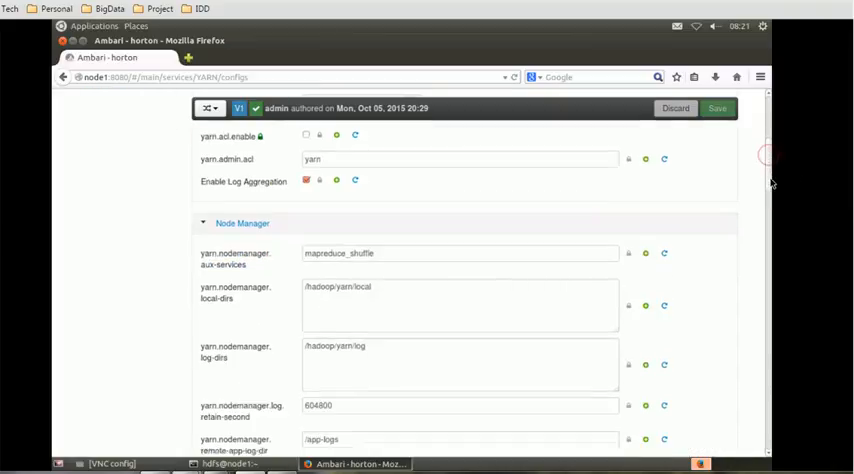
{"action": "scroll", "scroll_direction": "down", "scroll_amount": 3}
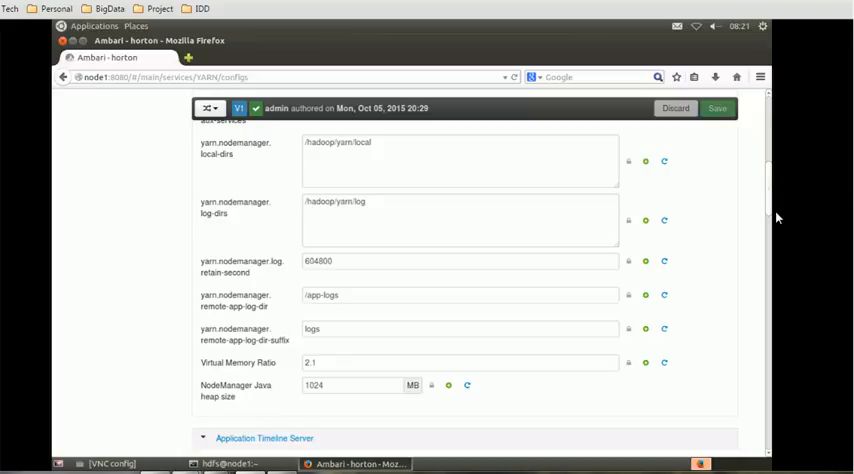
{"action": "mouse_move", "coordinate": [778, 235]}
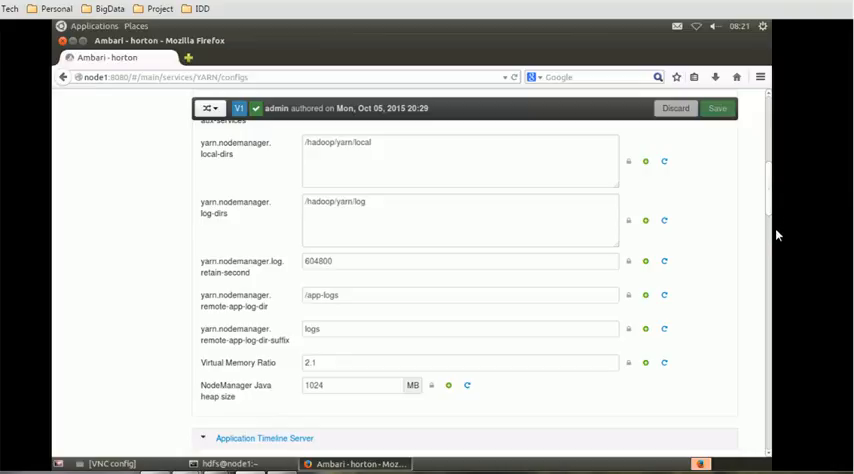
{"action": "mouse_move", "coordinate": [361, 322]}
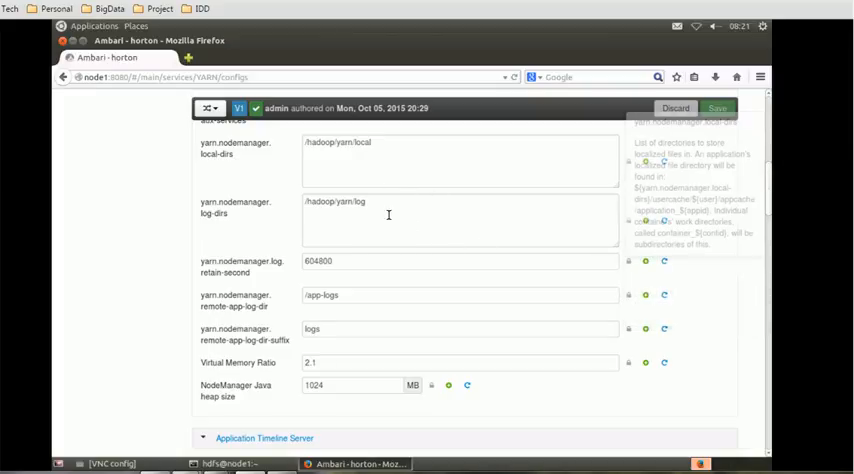
{"action": "mouse_move", "coordinate": [766, 195]}
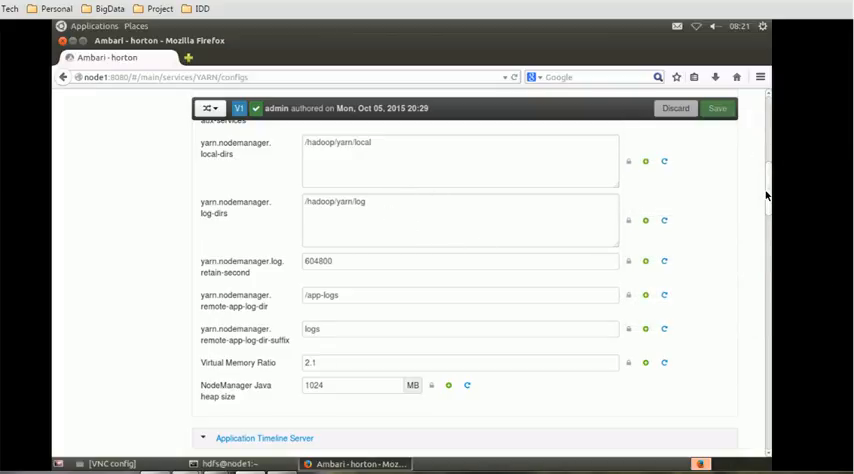
{"action": "scroll", "scroll_direction": "down", "scroll_amount": 3}
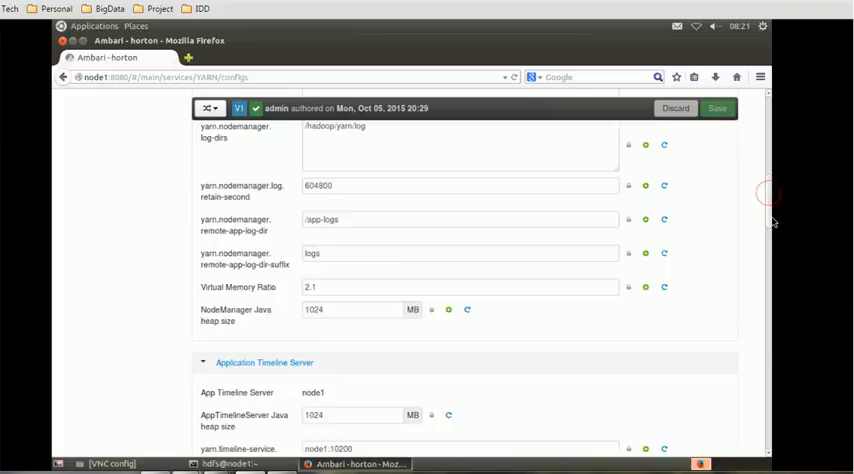
{"action": "scroll", "scroll_direction": "down", "scroll_amount": 3}
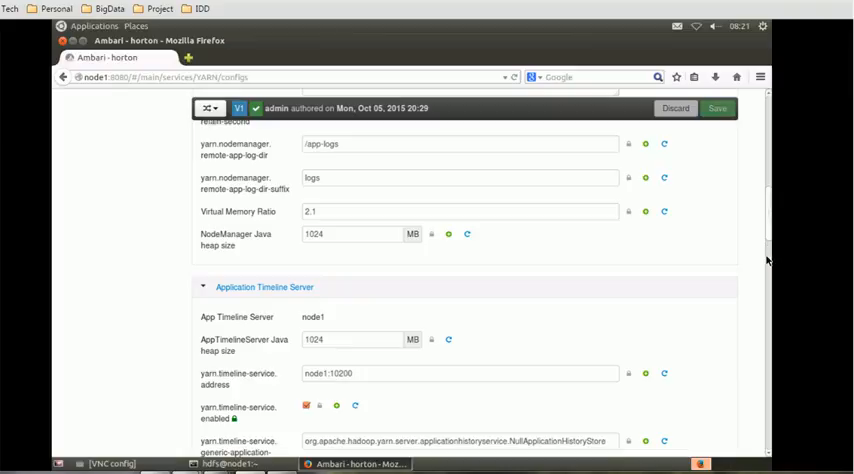
{"action": "scroll", "scroll_direction": "down", "scroll_amount": 3}
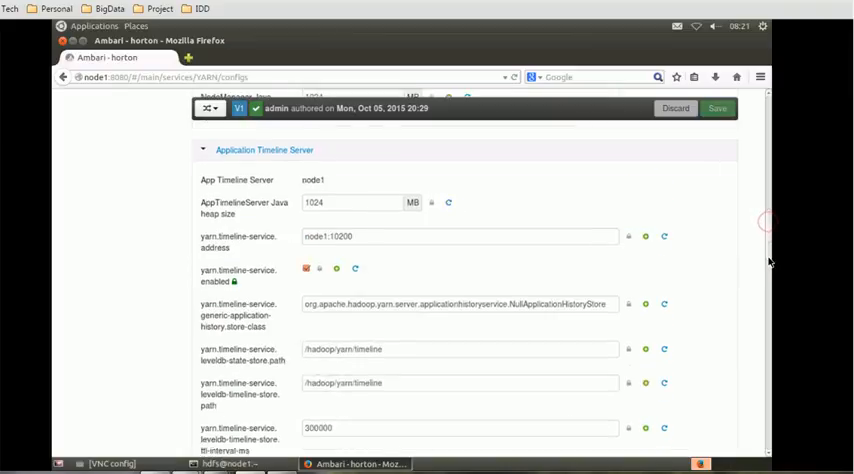
{"action": "scroll", "scroll_direction": "down", "scroll_amount": 3}
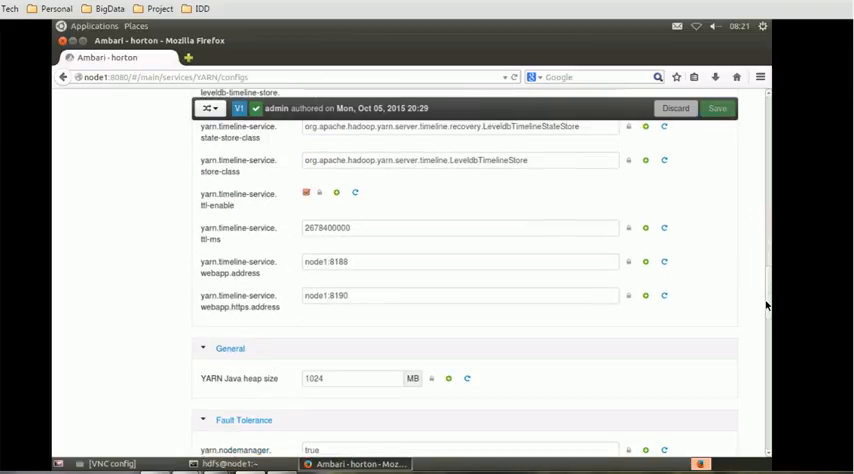
{"action": "scroll", "scroll_direction": "down", "scroll_amount": 3}
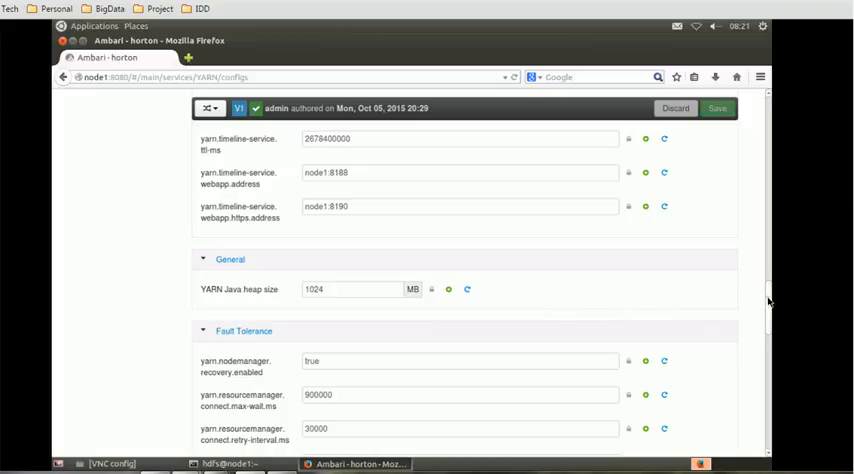
{"action": "scroll", "scroll_direction": "down", "scroll_amount": 3}
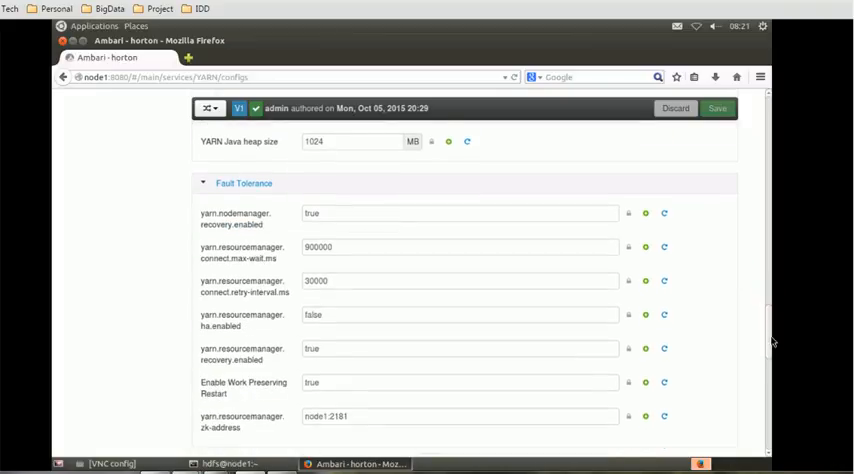
{"action": "scroll", "scroll_direction": "down", "scroll_amount": 3}
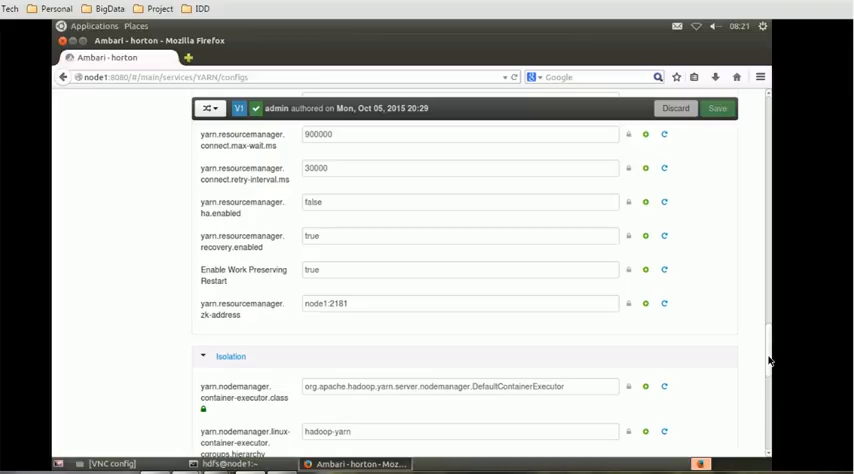
{"action": "scroll", "scroll_direction": "down", "scroll_amount": 3}
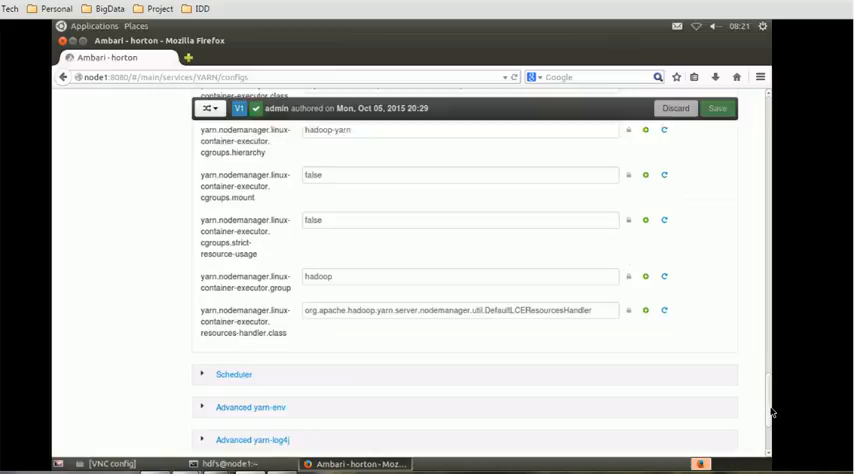
- Cancel the Custom yarn-site Add Property dialog without adding a property
{"action": "scroll", "scroll_direction": "down", "scroll_amount": 3}
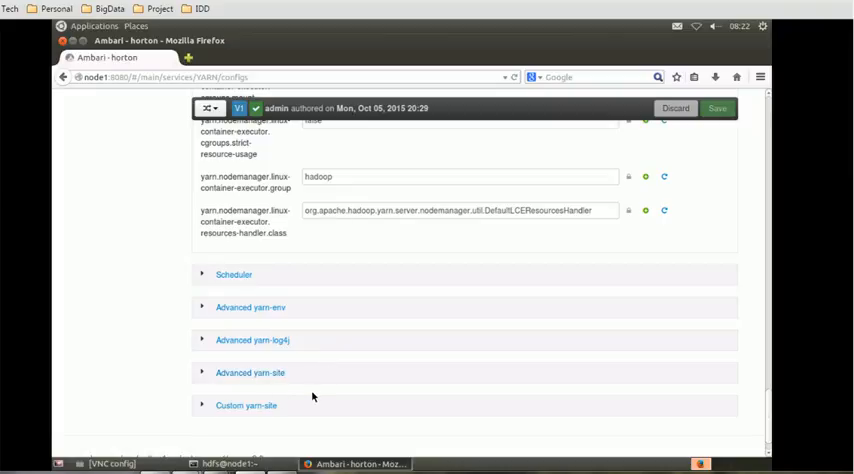
{"action": "mouse_move", "coordinate": [318, 397]}
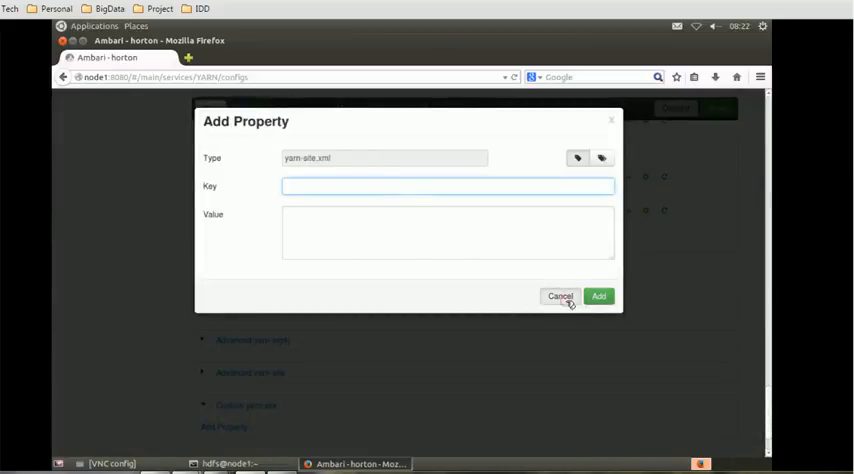
{"action": "left_click", "coordinate": [560, 295]}
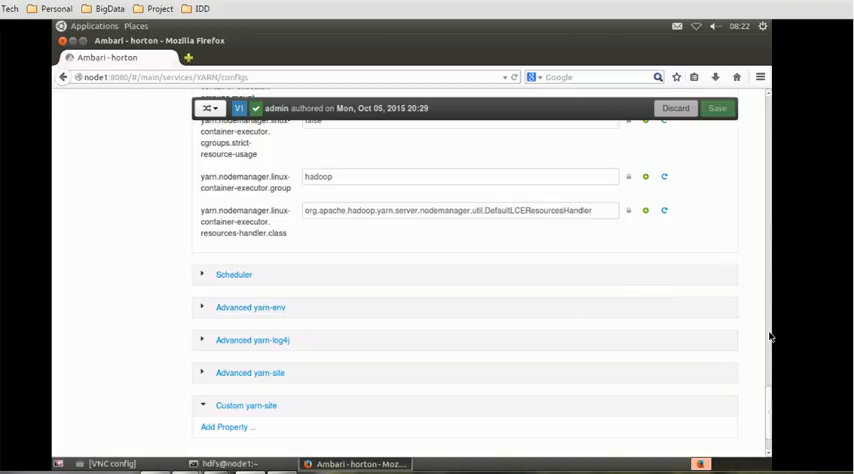
{"action": "mouse_move", "coordinate": [770, 378]}
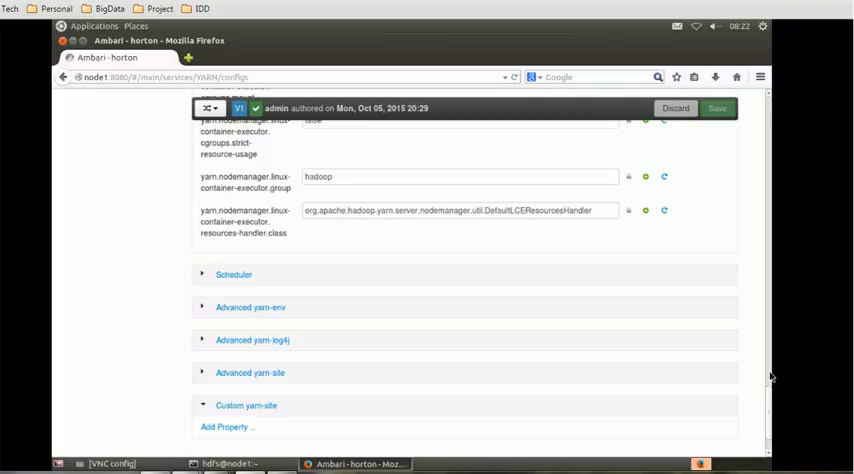
{"action": "scroll", "scroll_direction": "up", "scroll_amount": 3}
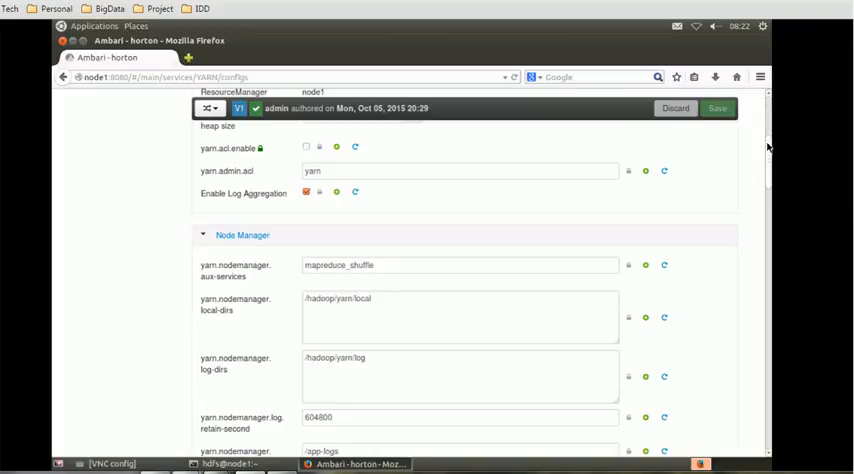
{"action": "scroll", "scroll_direction": "up", "scroll_amount": 3}
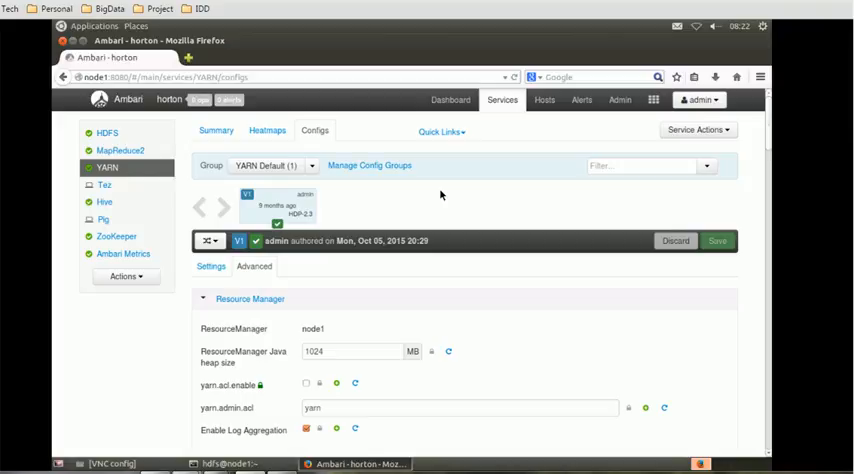
{"action": "mouse_move", "coordinate": [461, 205]}
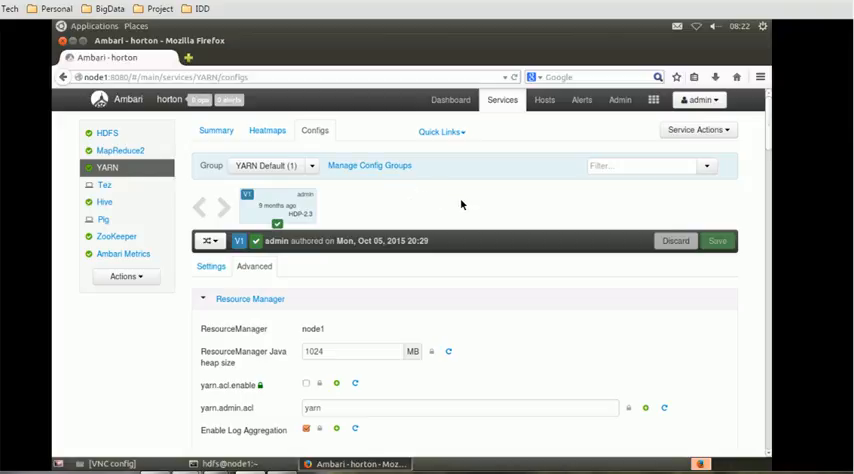
{"action": "mouse_move", "coordinate": [623, 200]}
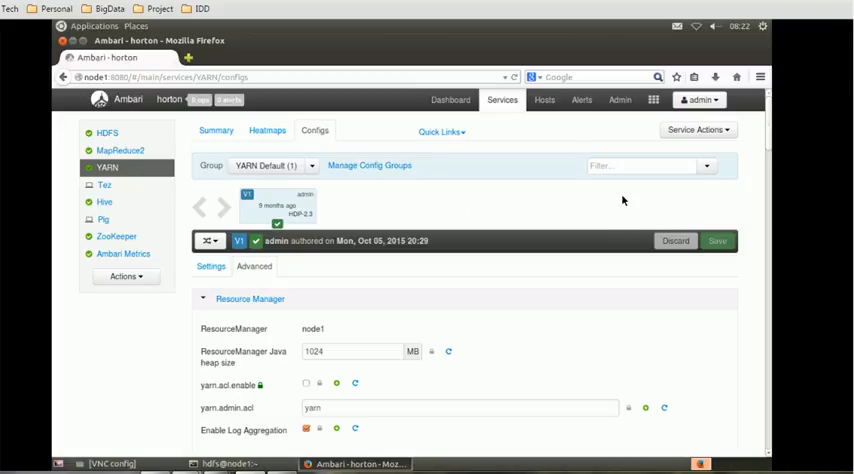